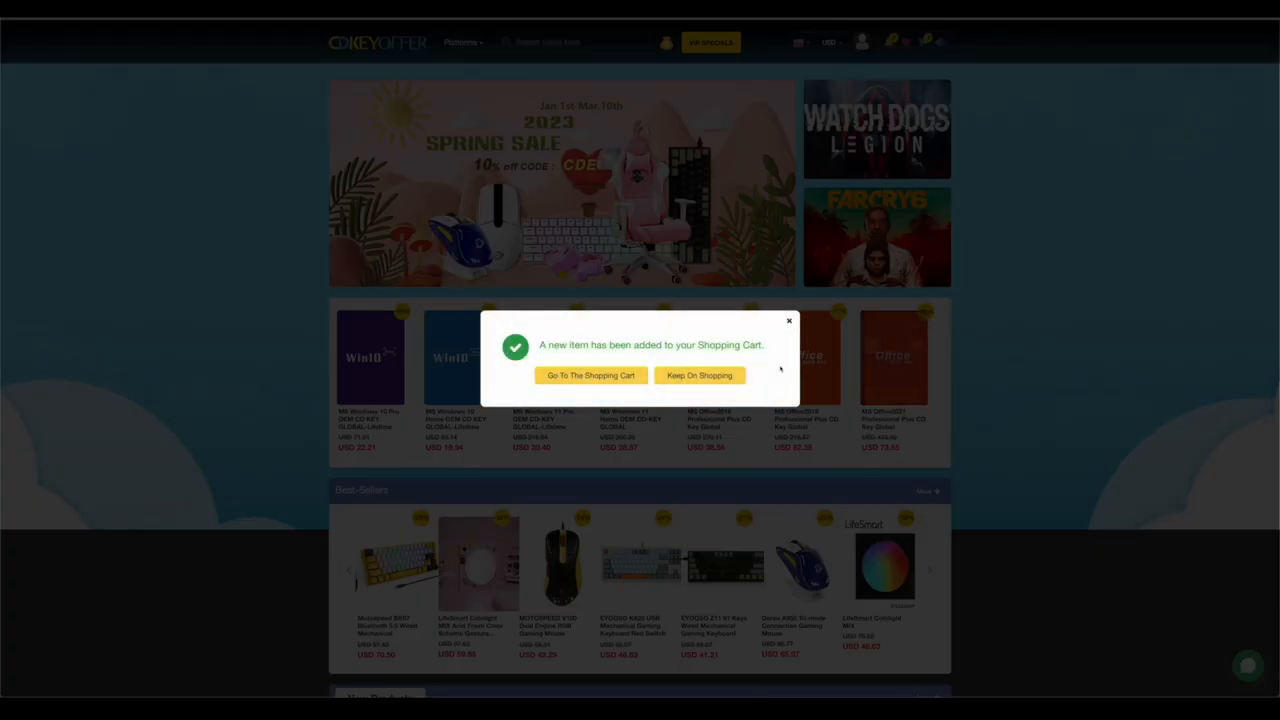
Move from the item-added popup to the shopping cart to review the three-key order.
click(590, 376)
text(ivadi)
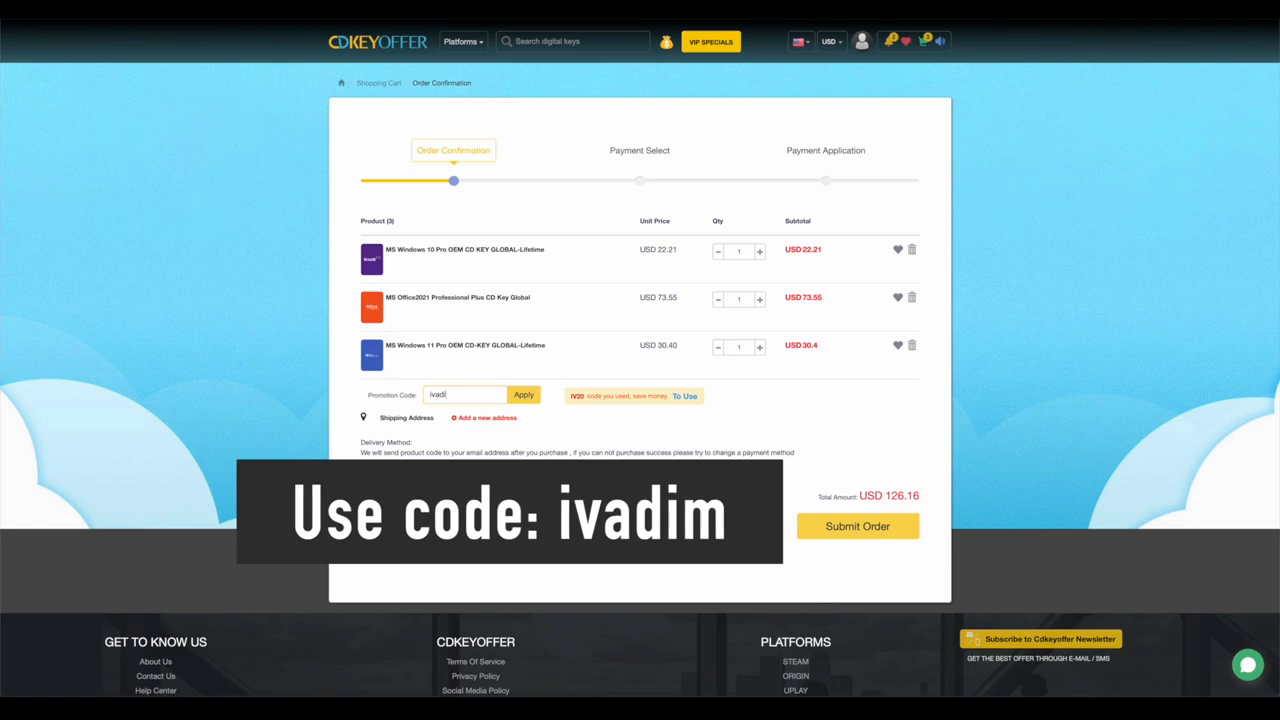
Apply the ivadim promotion code to the USD 126.16 three-key order.
click(524, 394)
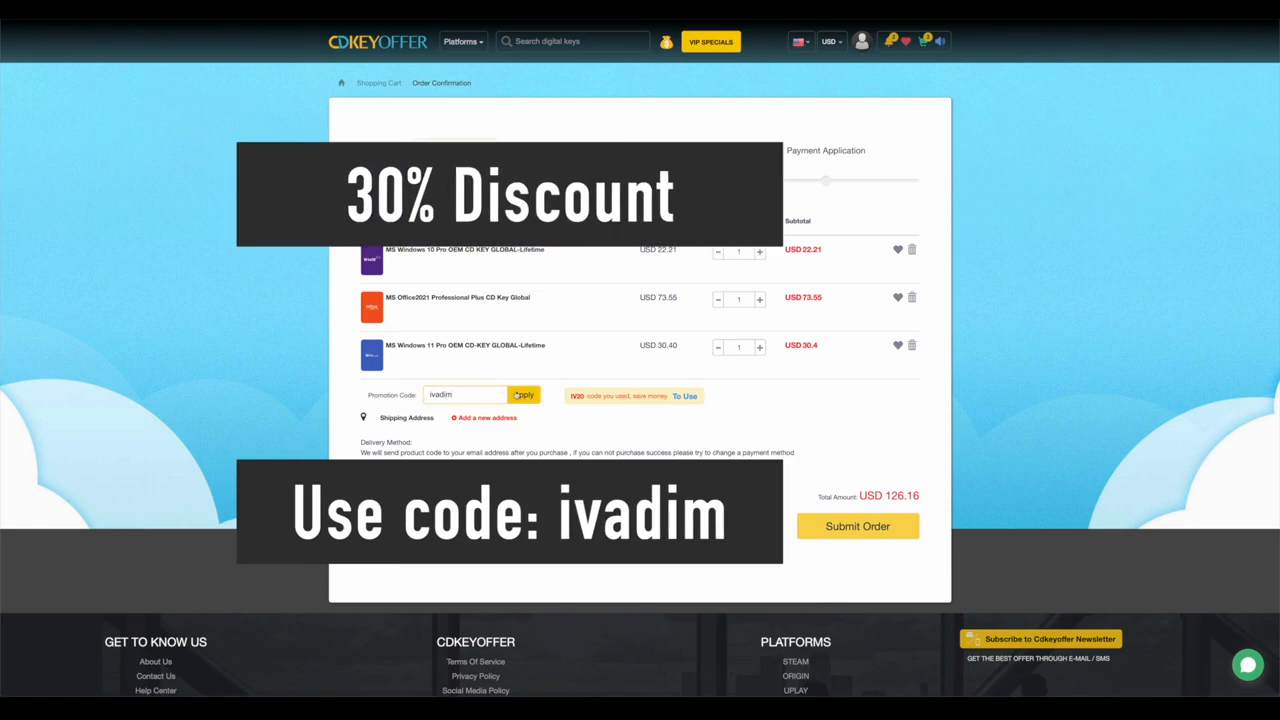